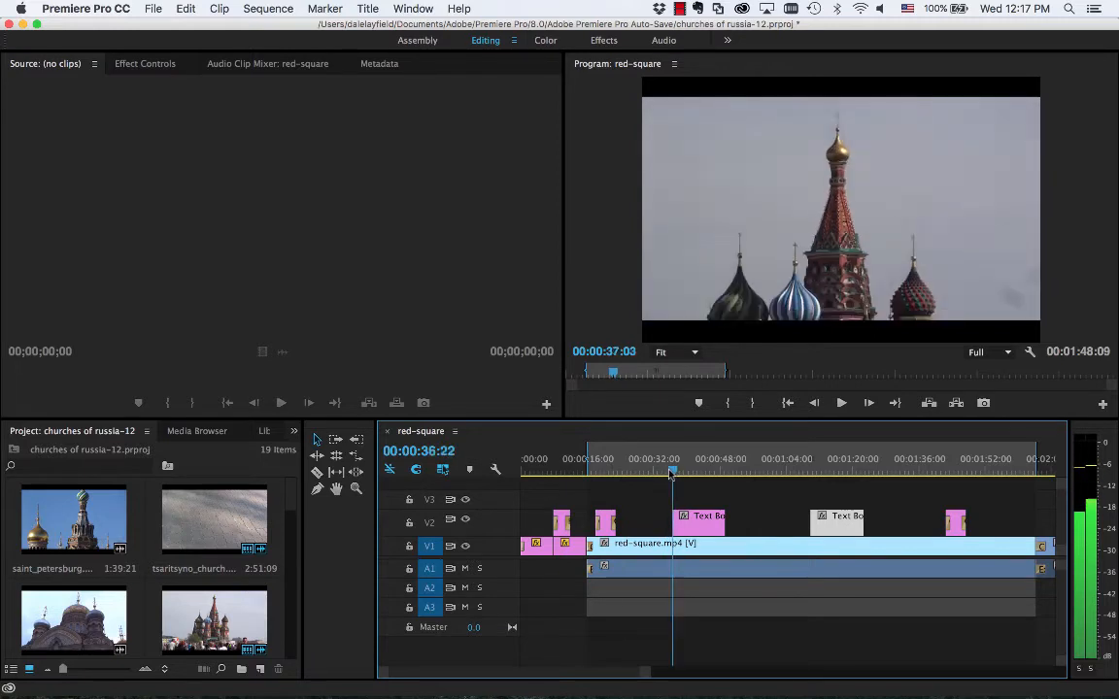
Step: Scrub the time ruler around 37 seconds to preview the caption over the cathedral footage
click(676, 472)
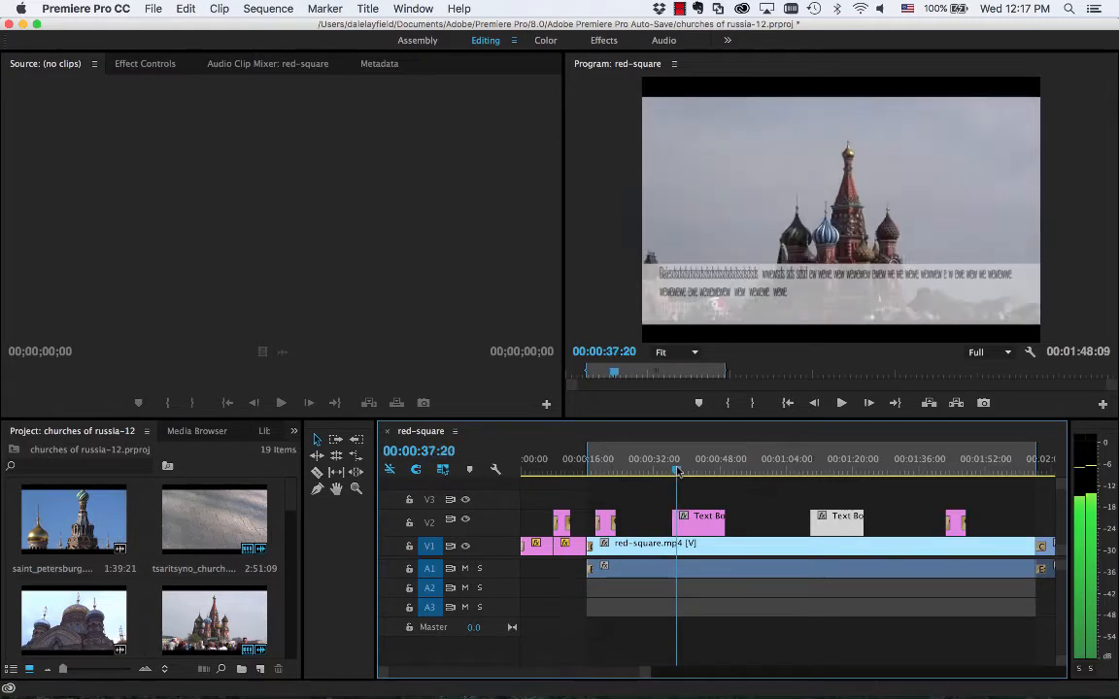
click(719, 471)
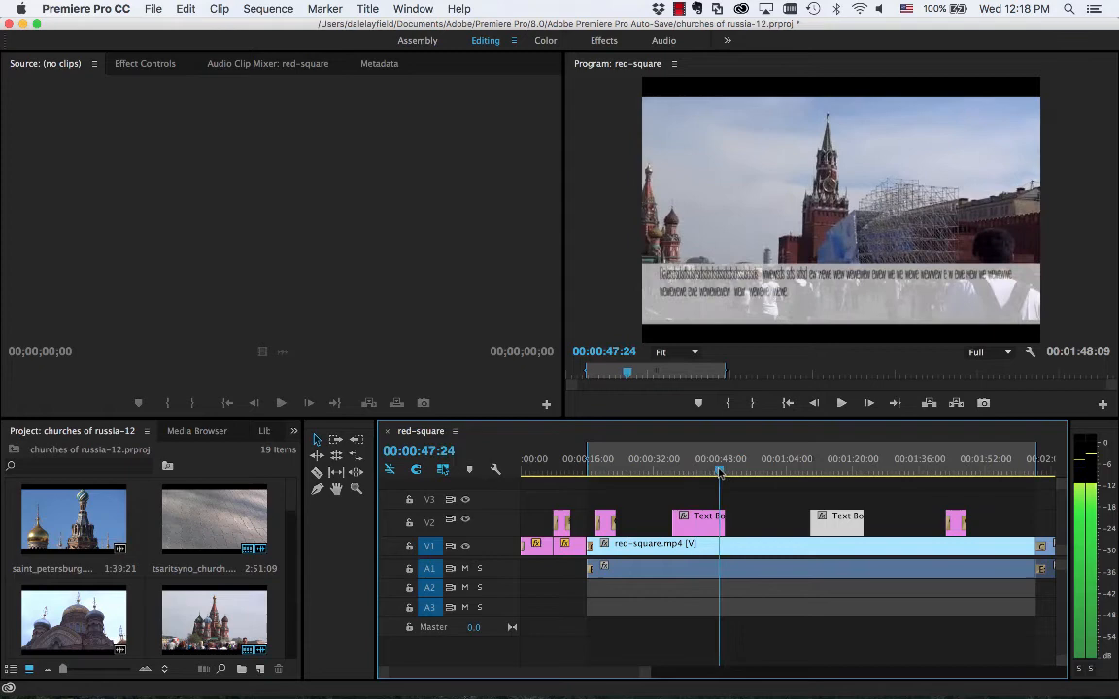
click(659, 472)
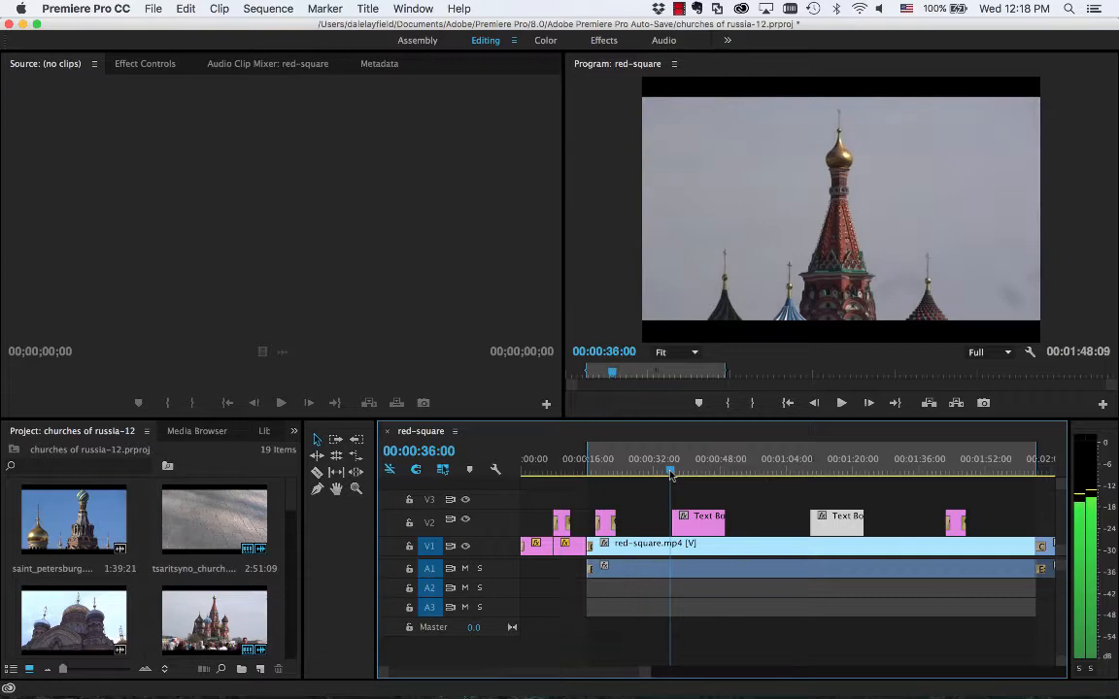
click(676, 472)
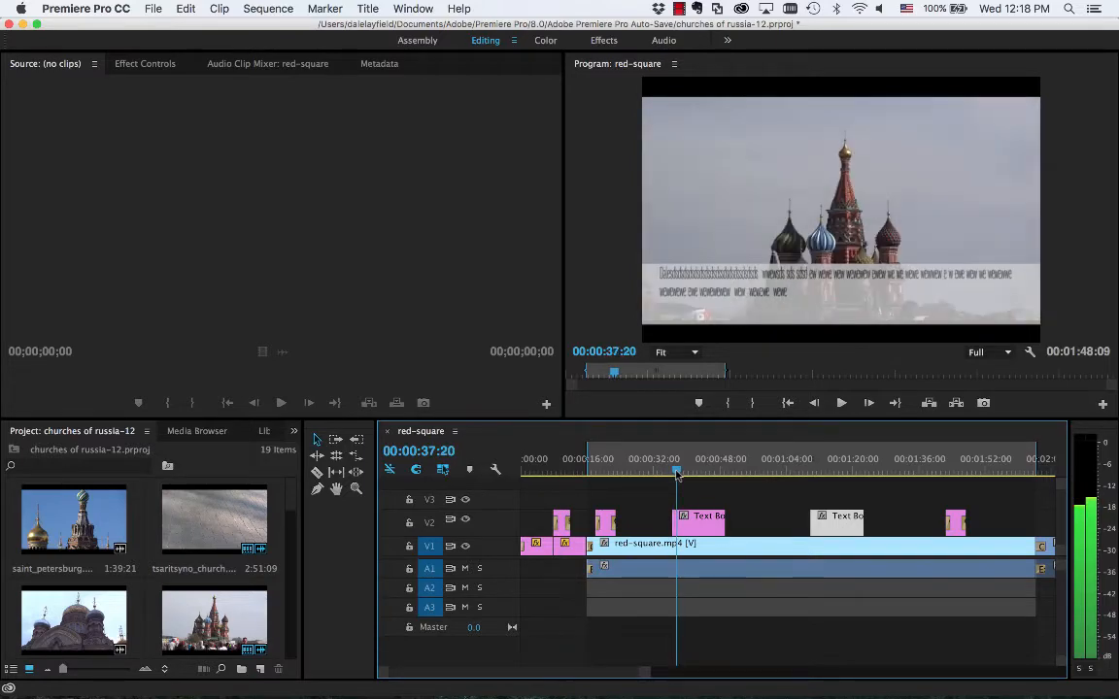
click(664, 472)
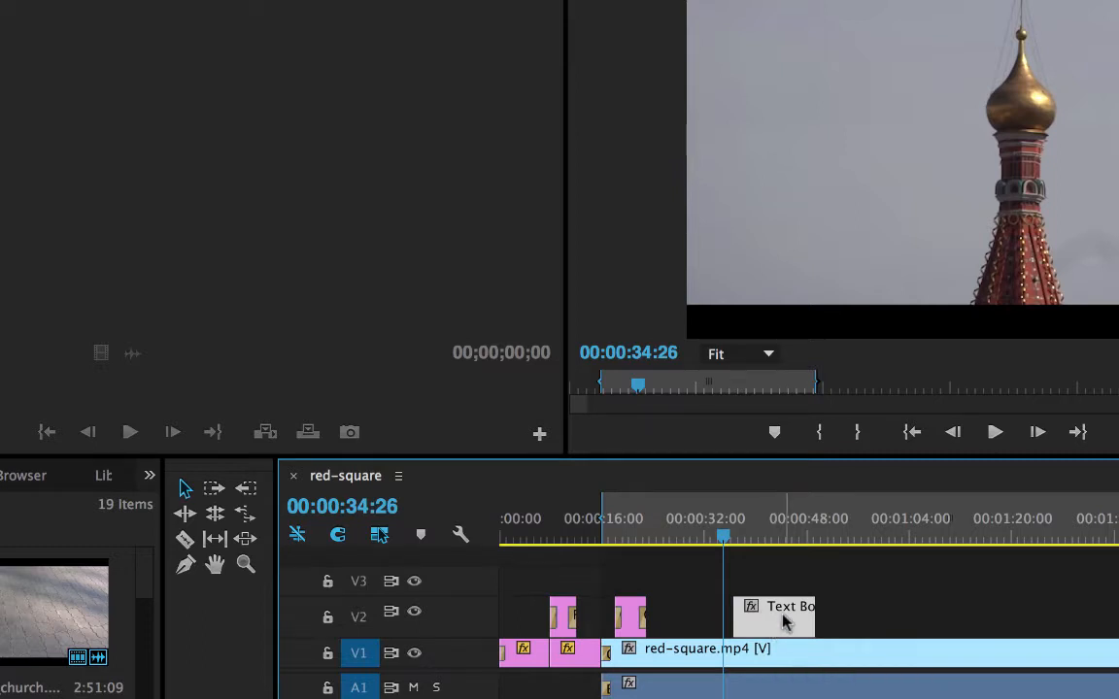
mouse_move(831, 625)
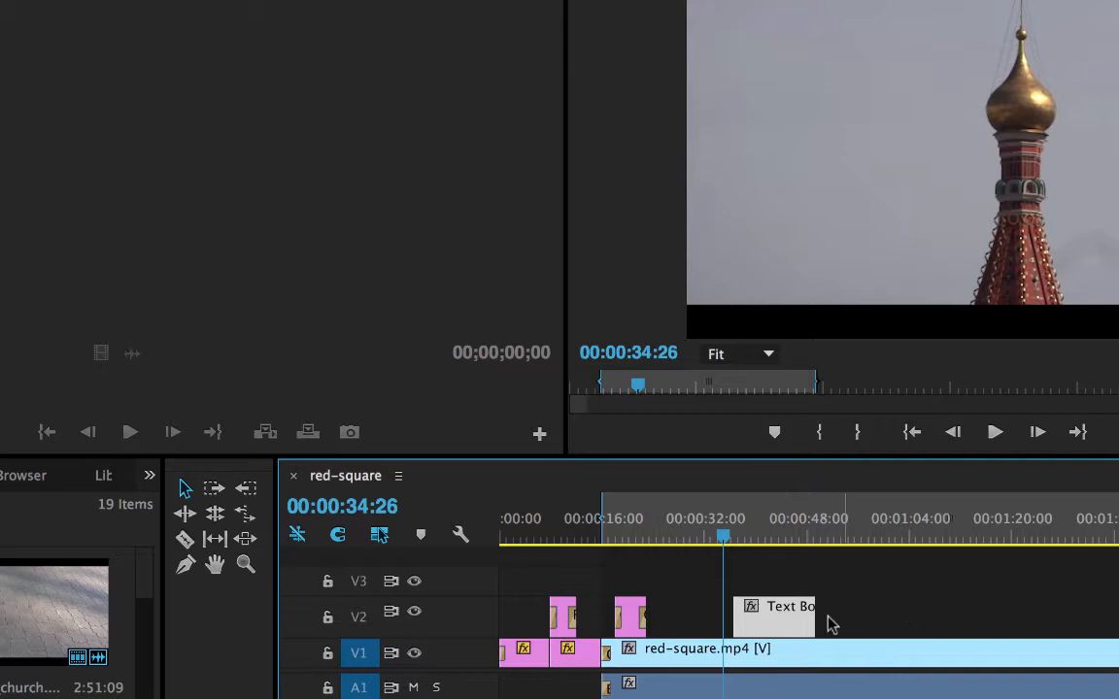
mouse_move(894, 610)
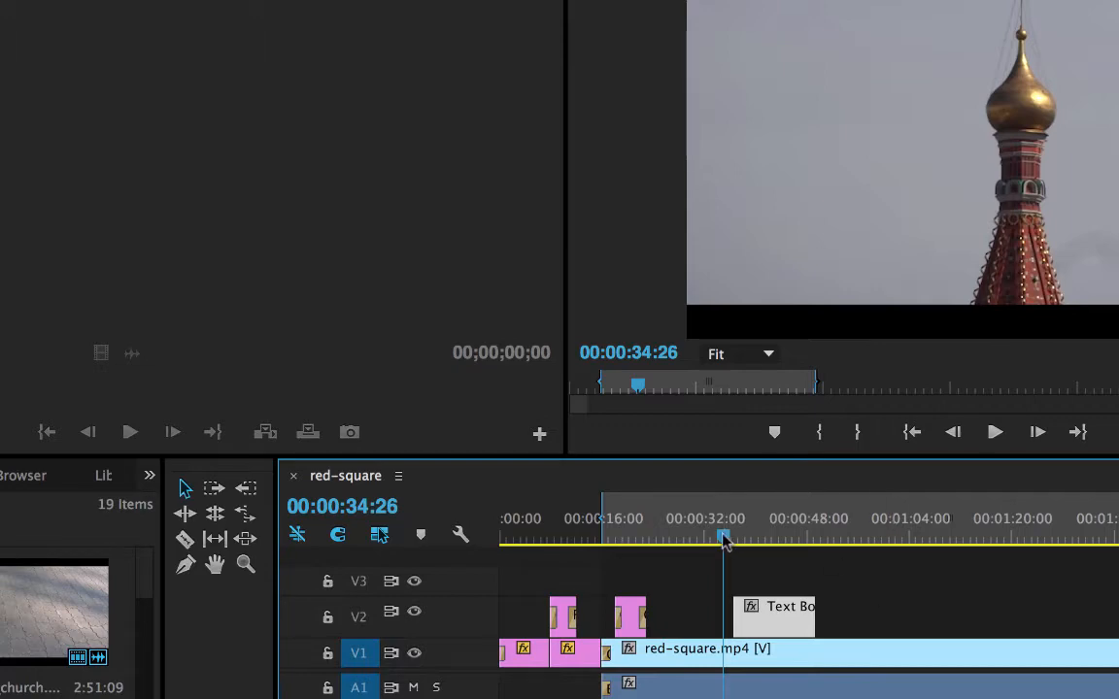
click(711, 537)
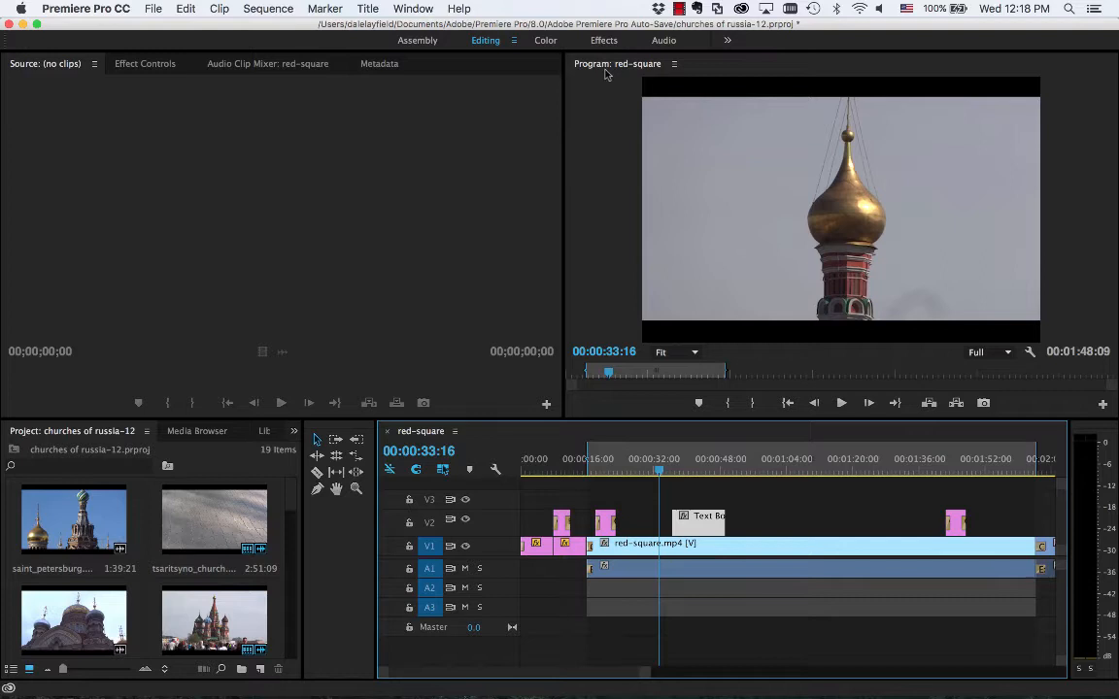
Step: Switch to the Effects workspace showing the effects browser and Effect Controls
click(603, 39)
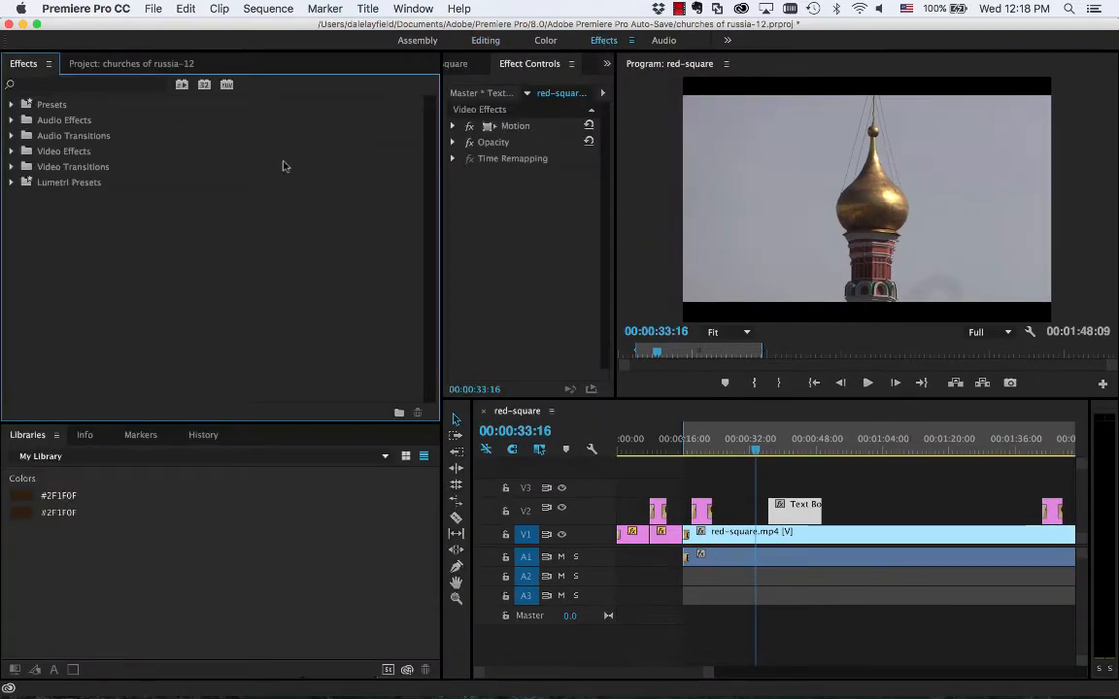
mouse_move(214, 172)
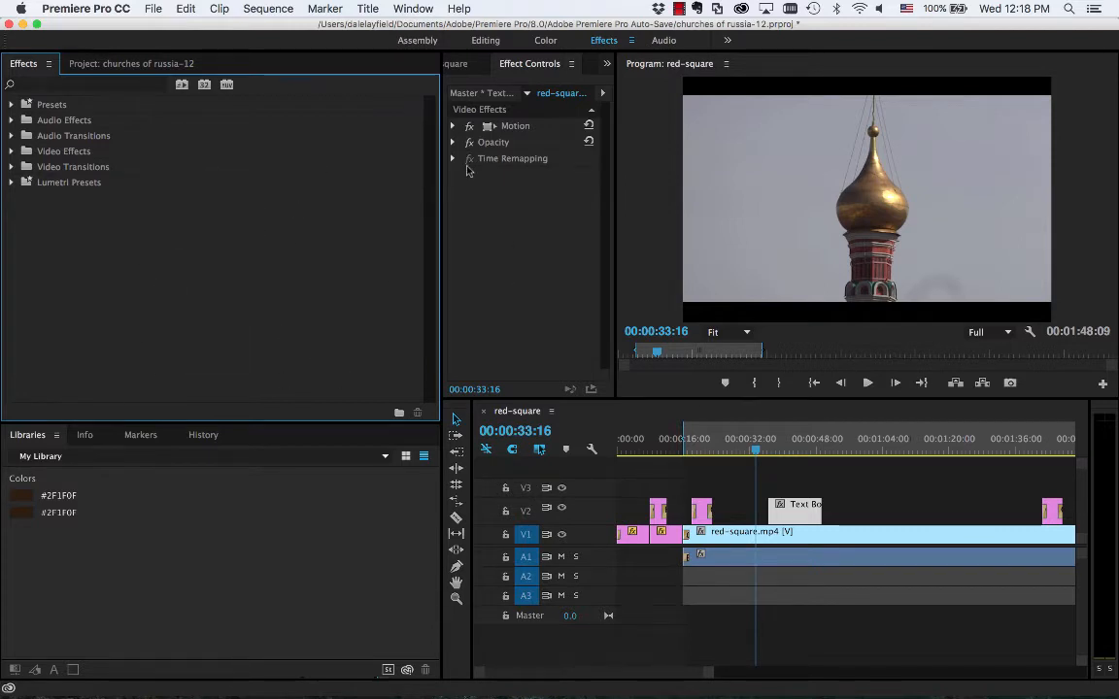
mouse_move(301, 126)
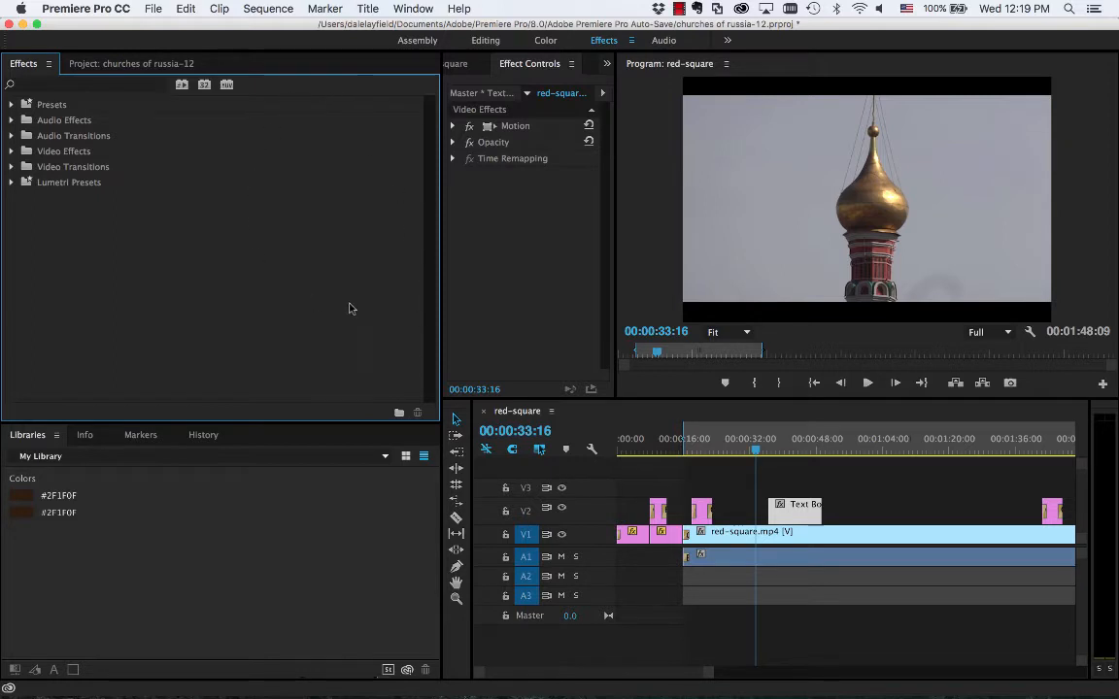
mouse_move(420, 163)
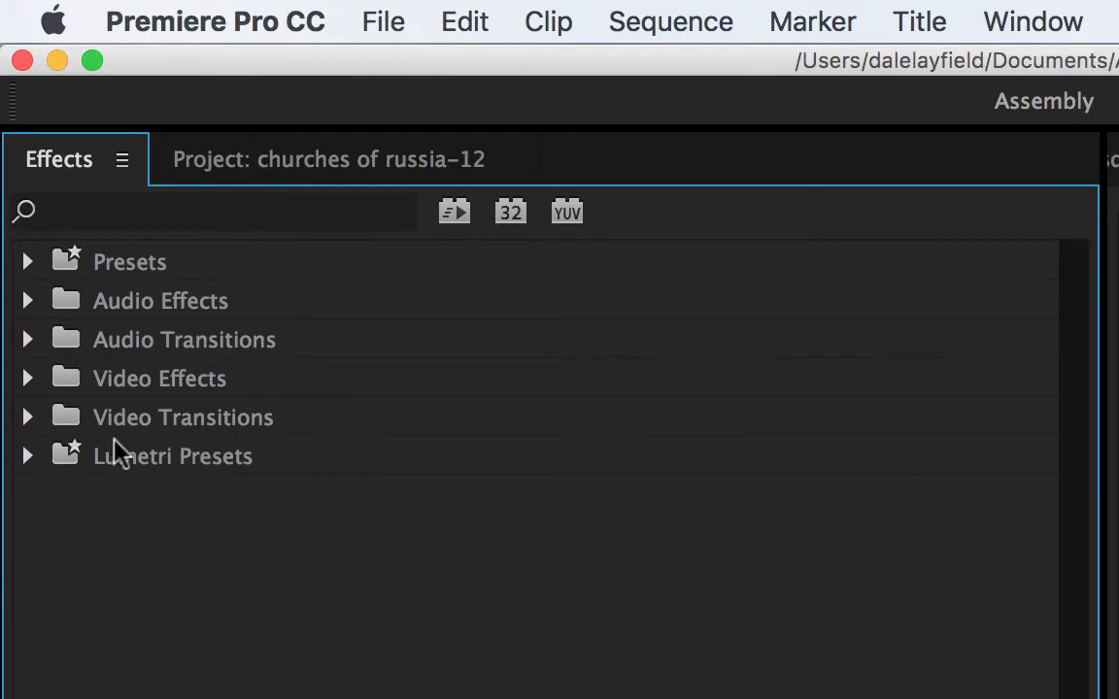
Step: Expand Video Transitions and its Dissolve folder to reveal Cross Dissolve
click(28, 416)
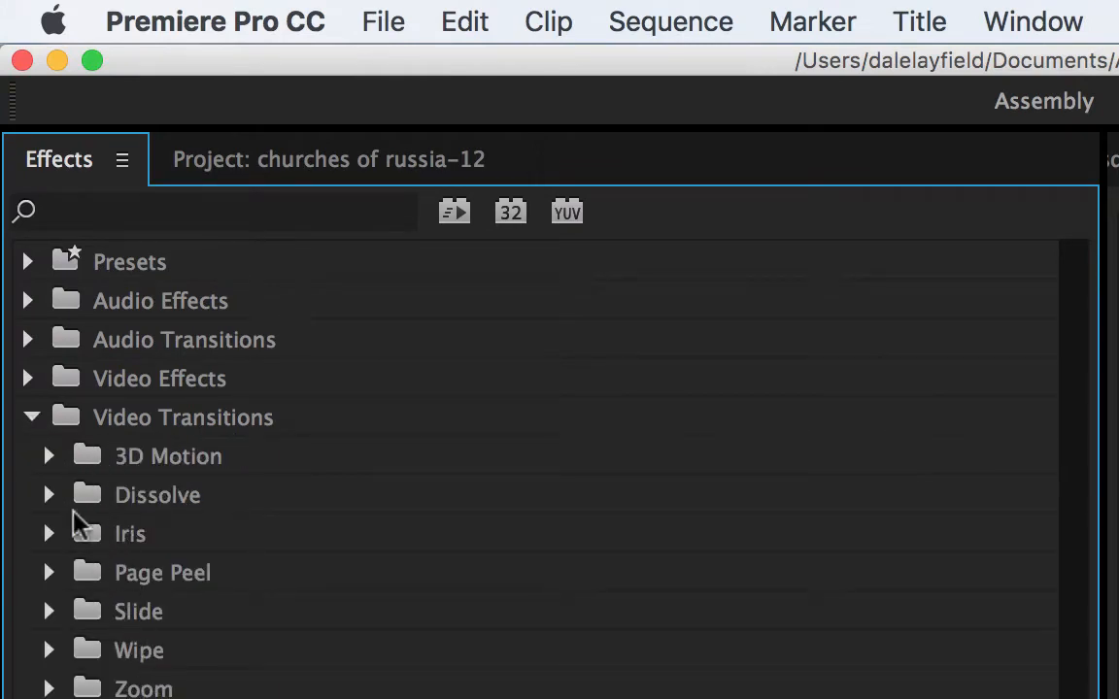
mouse_move(124, 533)
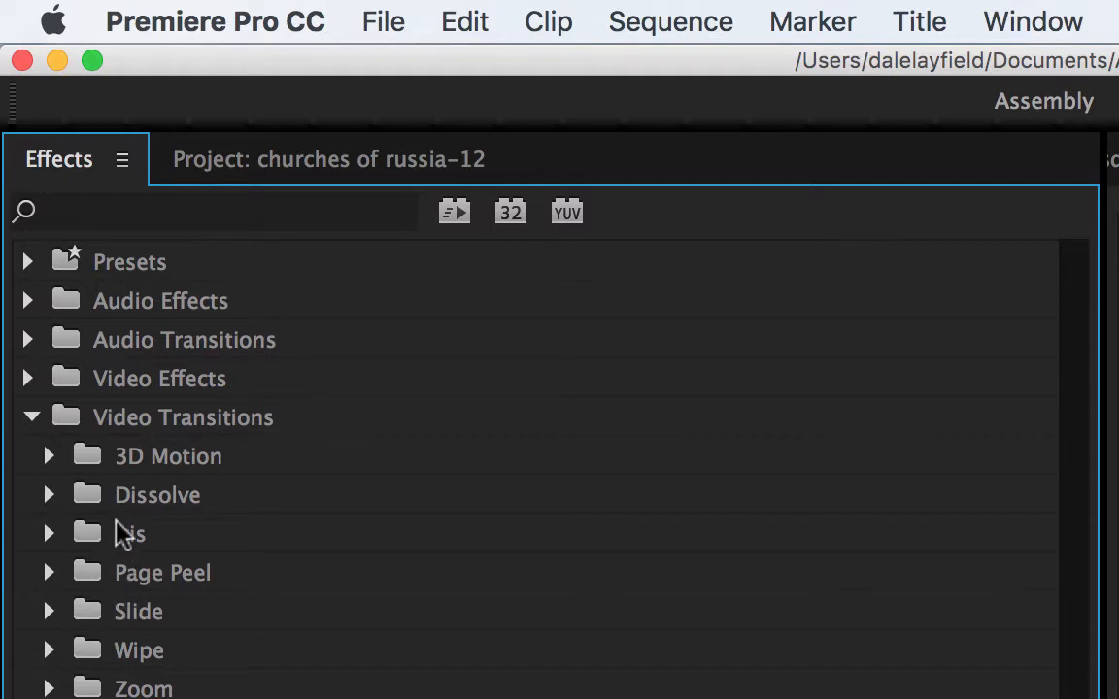
mouse_move(88, 586)
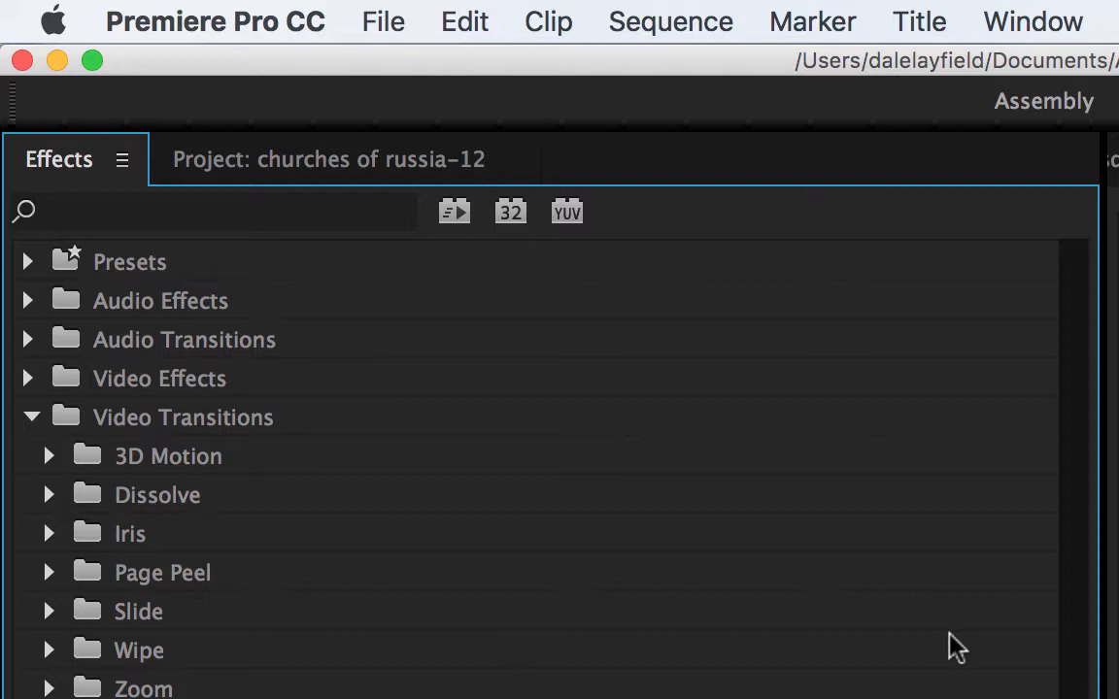
mouse_move(73, 601)
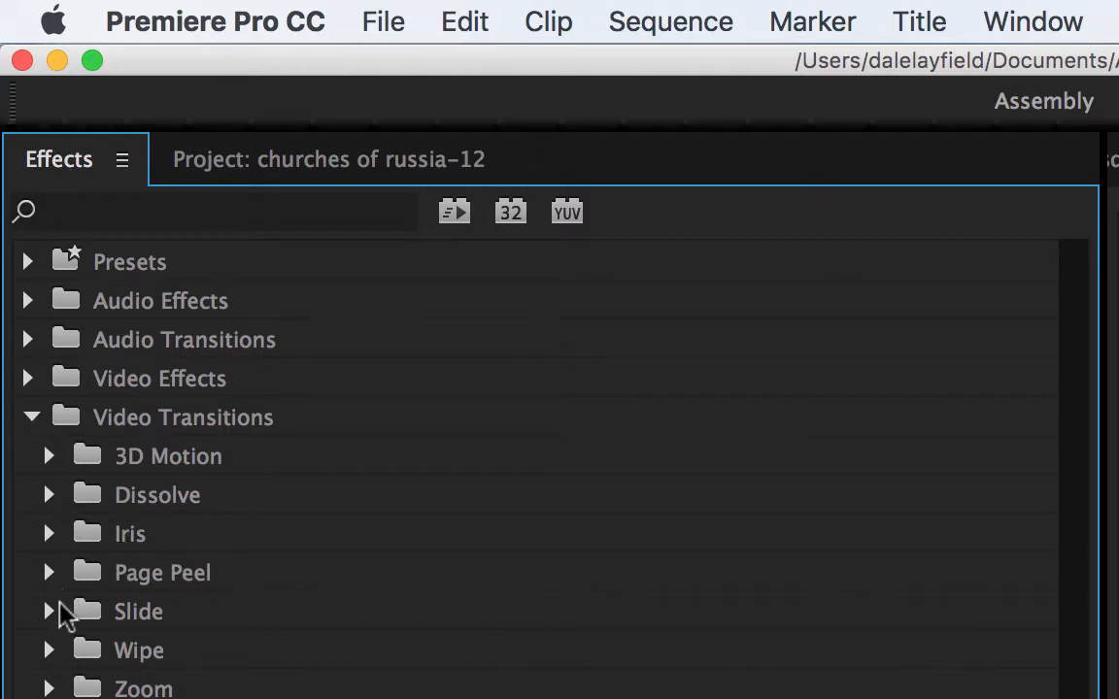
mouse_move(49, 521)
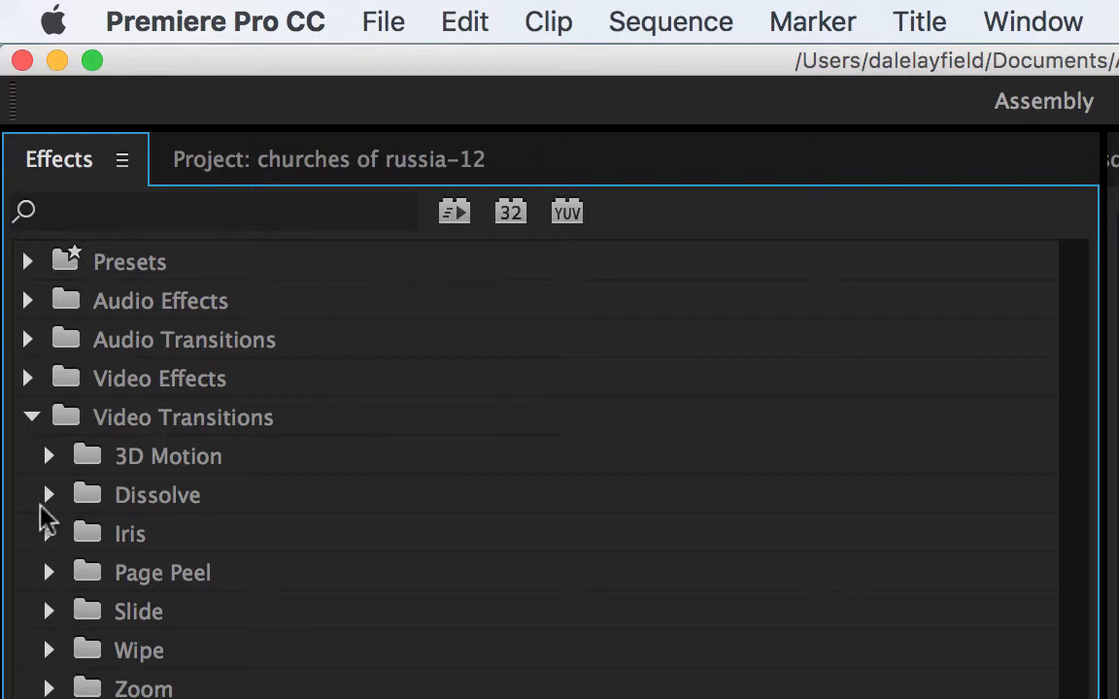
click(48, 496)
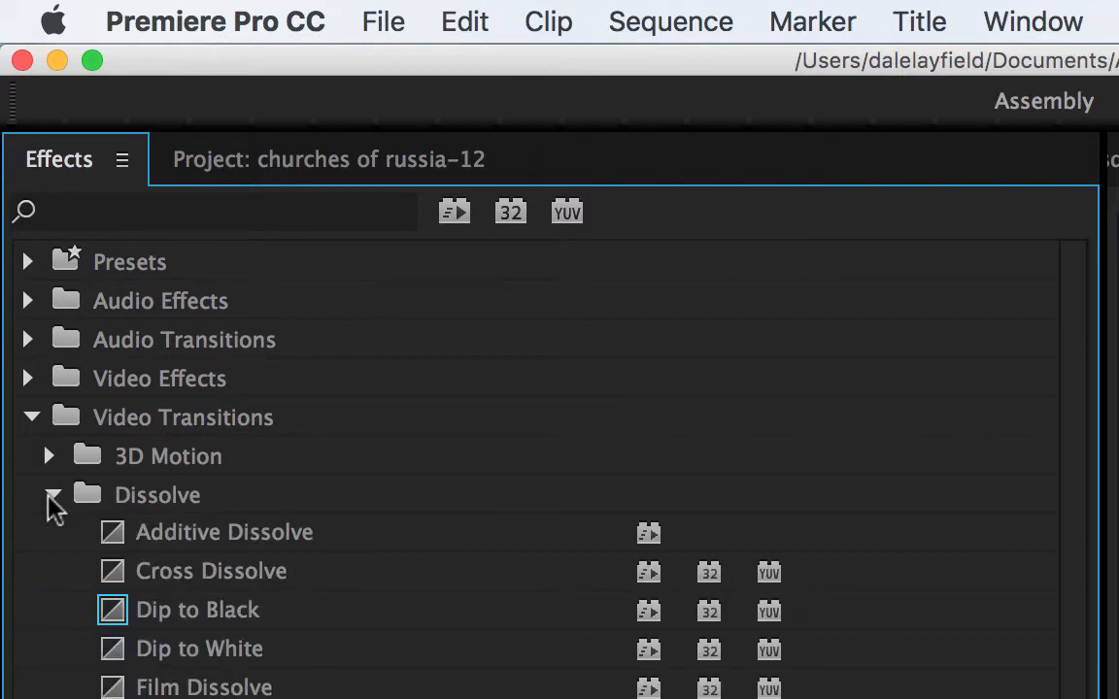
mouse_move(113, 583)
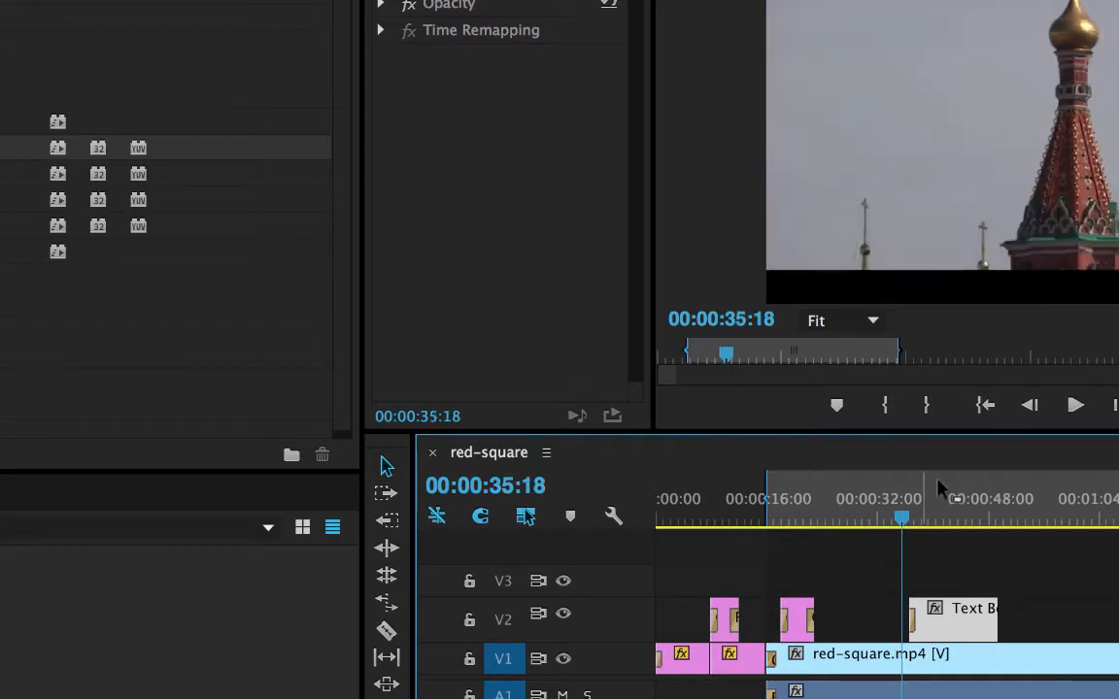
mouse_move(1076, 406)
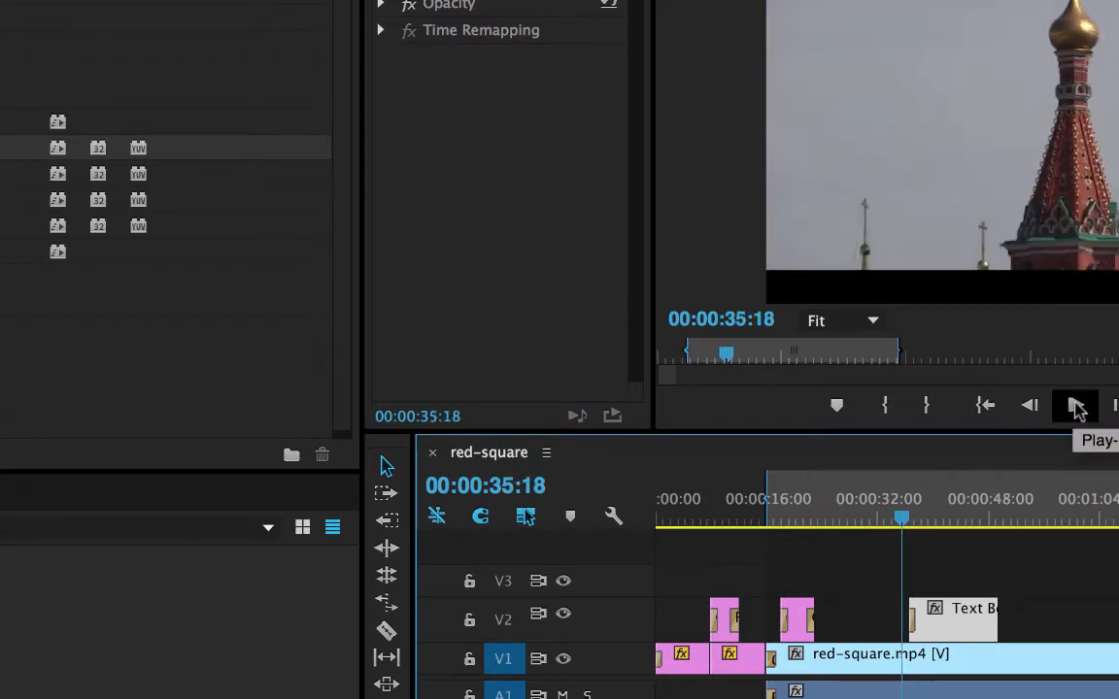
Step: Play the sequence from about 35 seconds to watch the caption fade in
click(1076, 406)
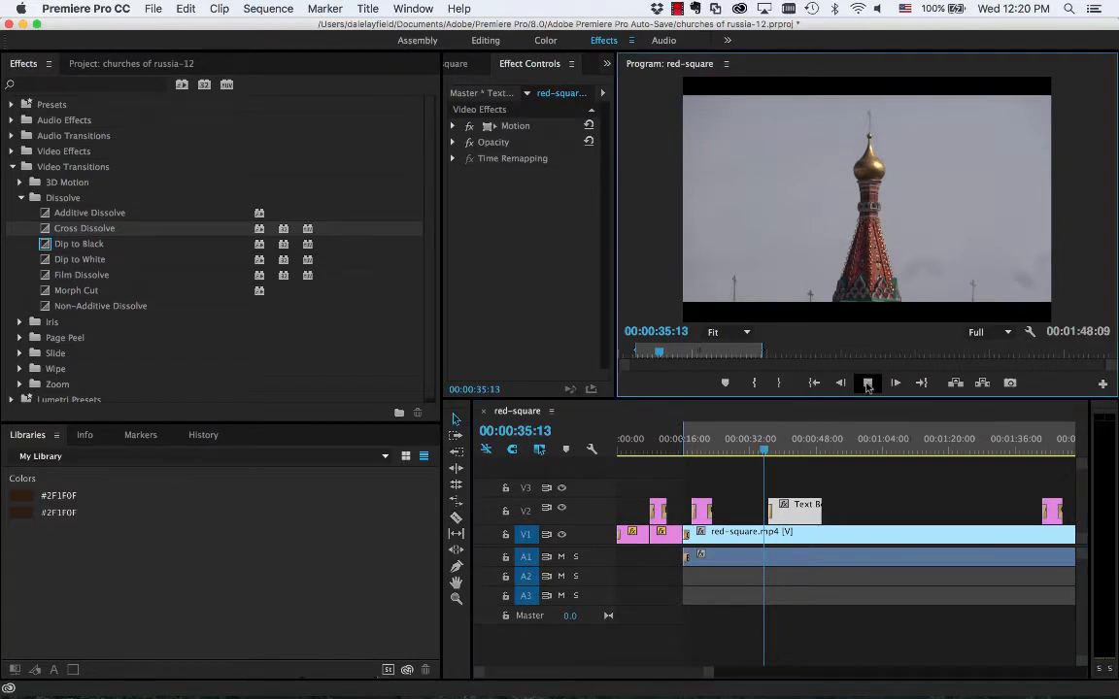
click(867, 380)
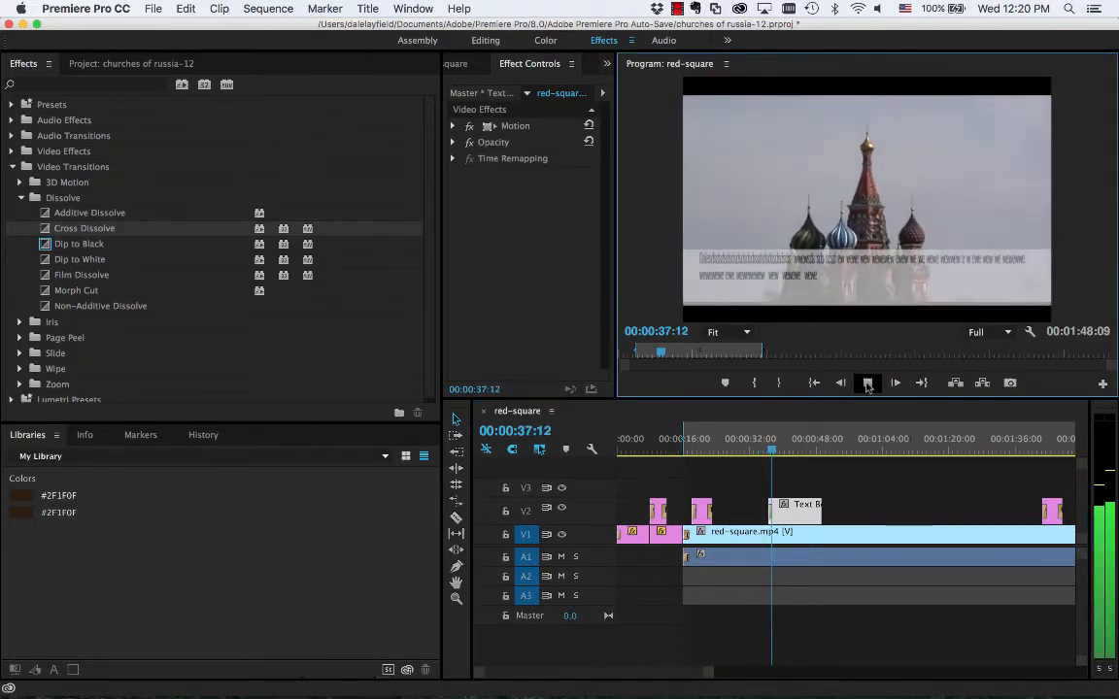
click(867, 381)
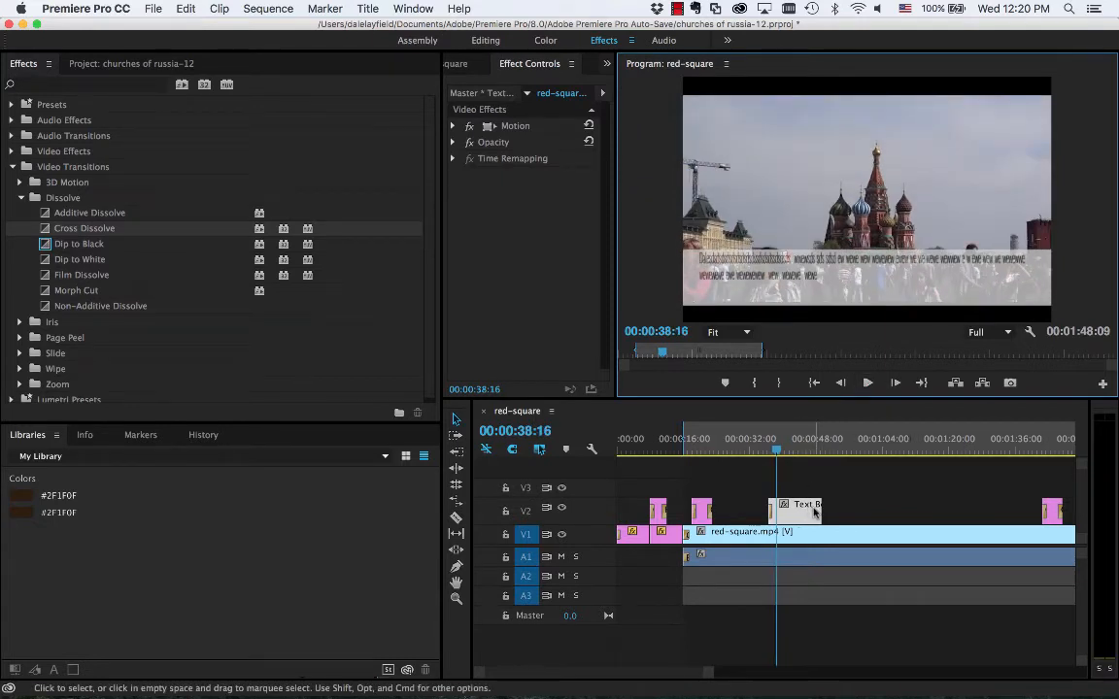
mouse_move(814, 515)
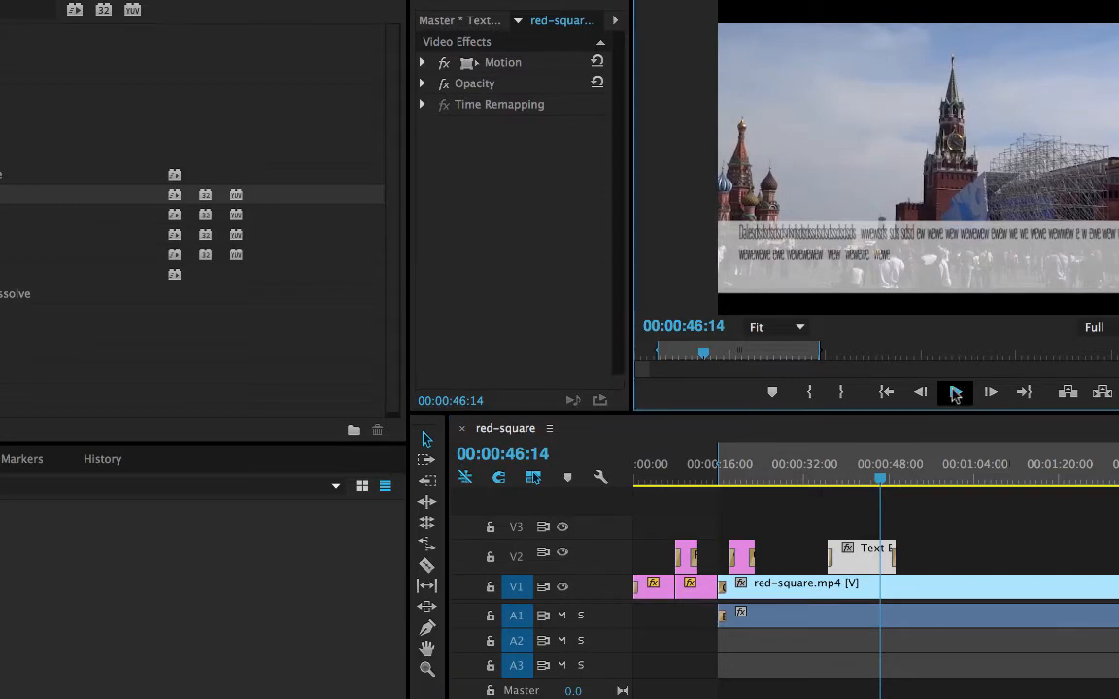
Step: Let the caption fade out and stop playback near 51 seconds
click(956, 392)
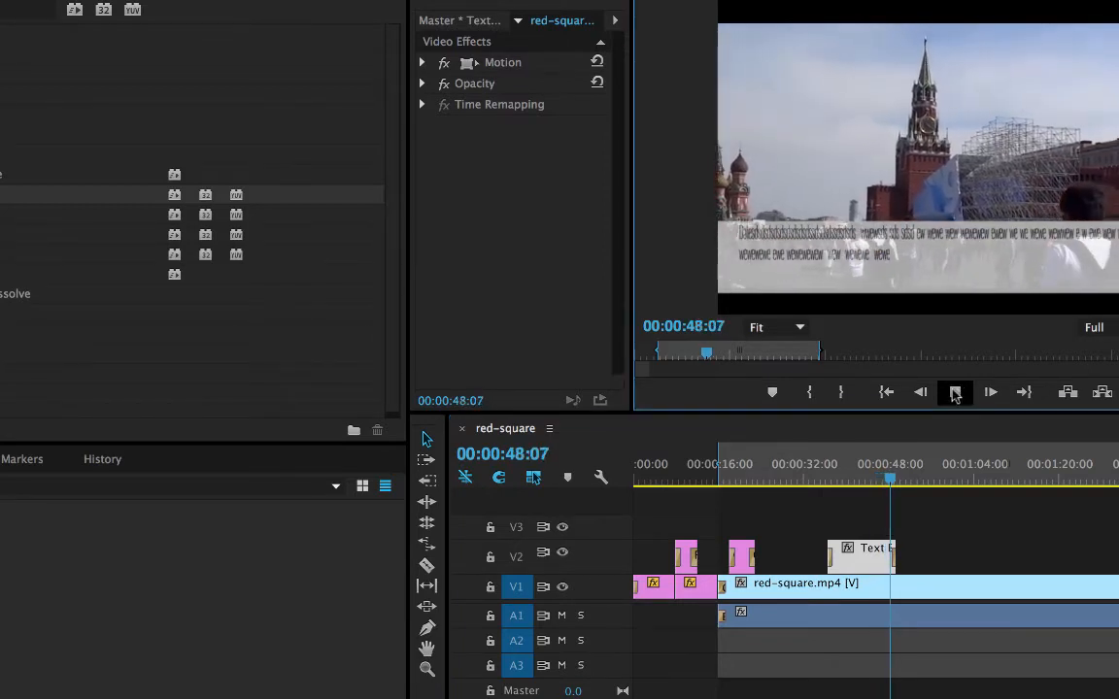
click(991, 392)
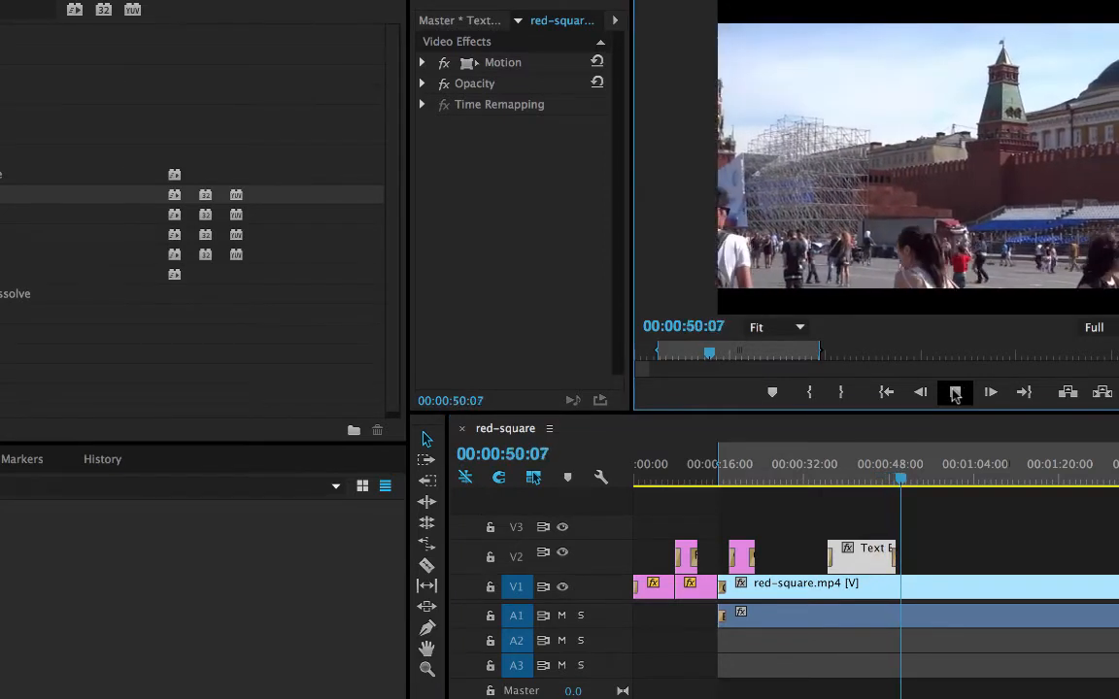
click(956, 392)
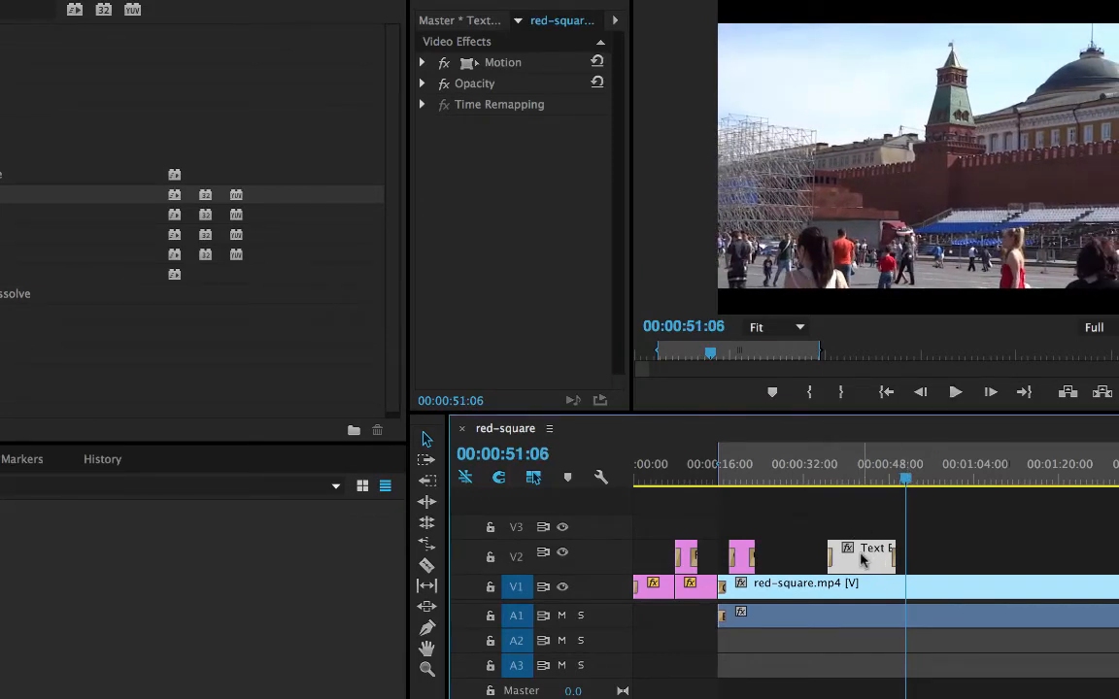
mouse_move(859, 564)
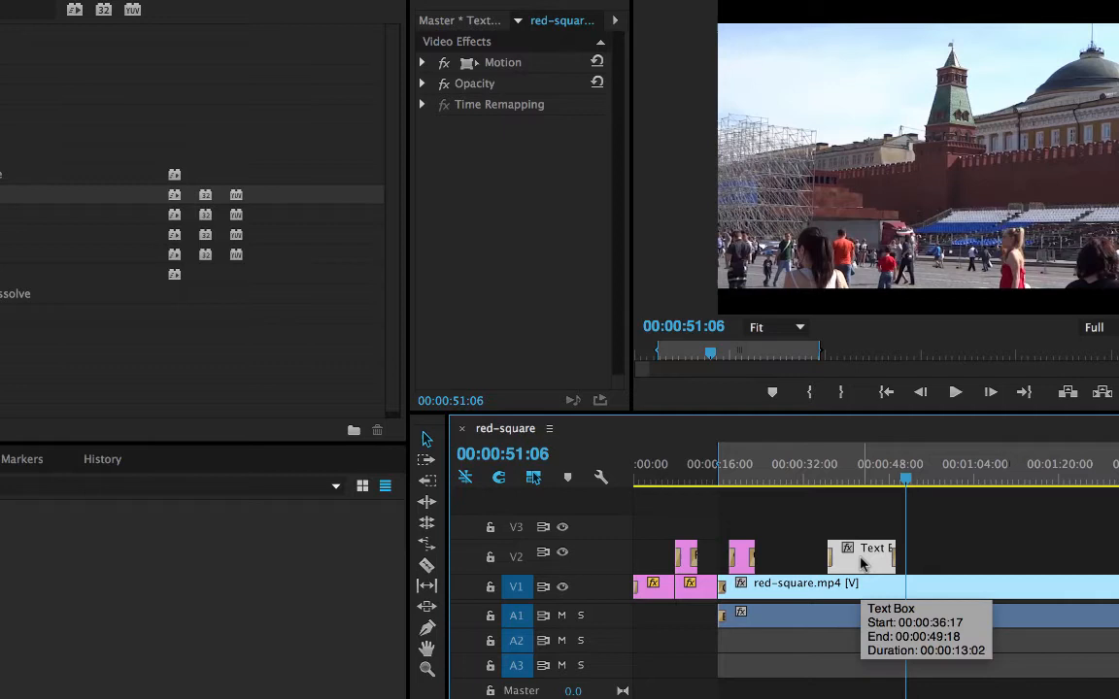
Step: Alt-drag a copy of the Text Box clip along V2 to just after 1:04
drag(865, 564, 910, 563)
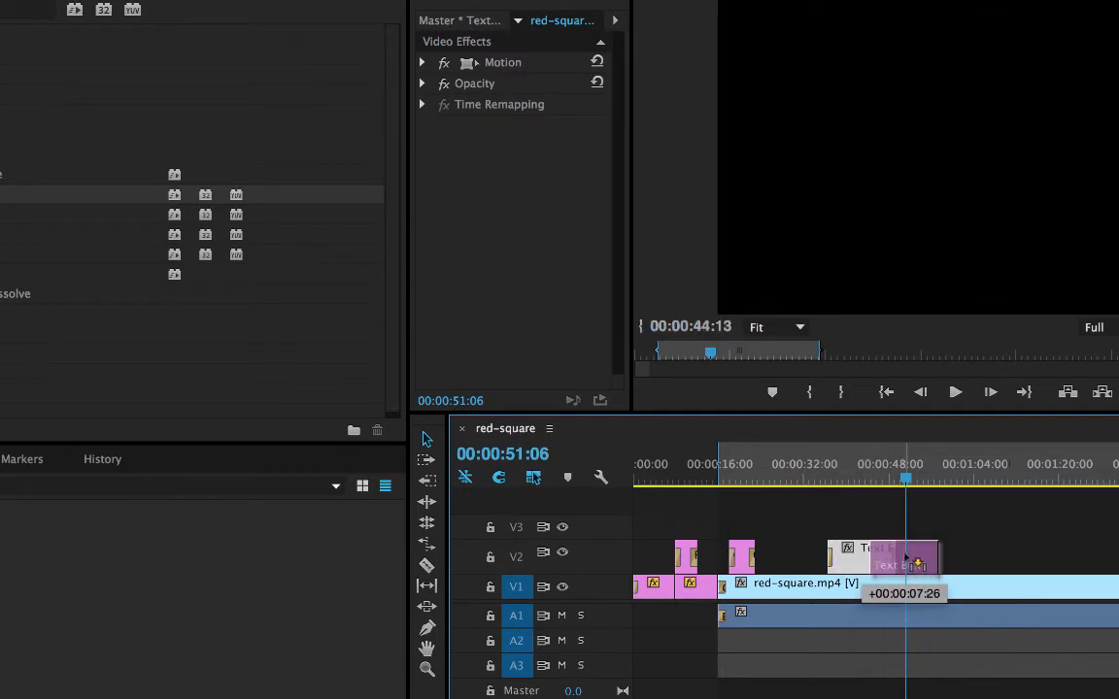
drag(898, 559, 1006, 559)
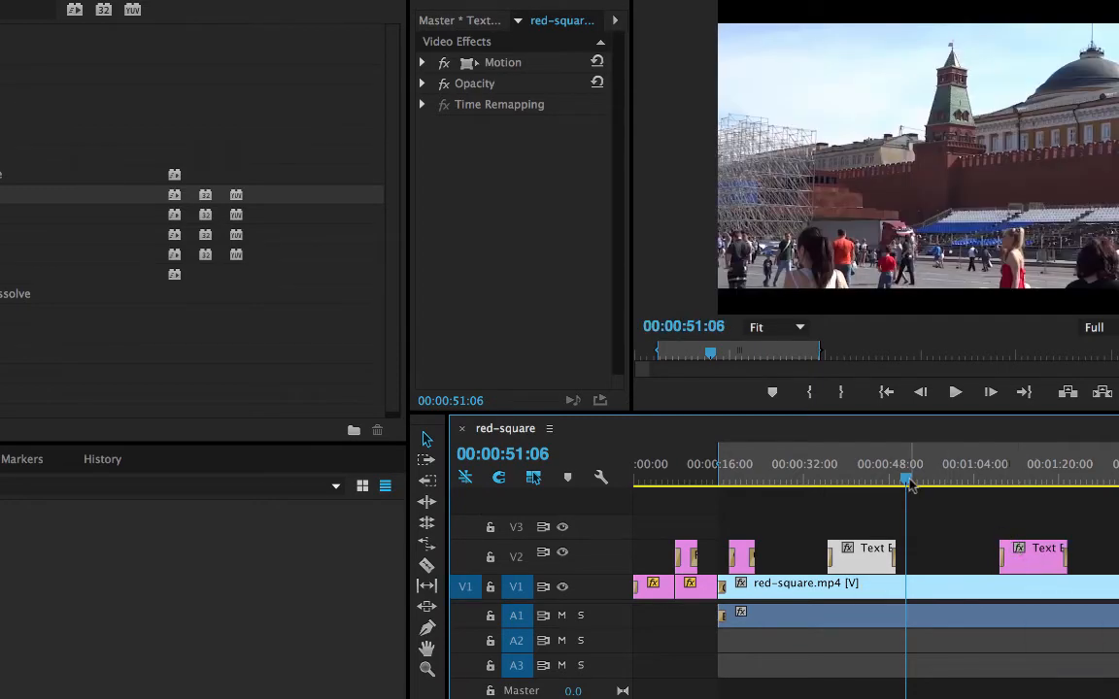
Step: Play from just before the copied caption past 1:11 to confirm it fades in, then stop
click(991, 476)
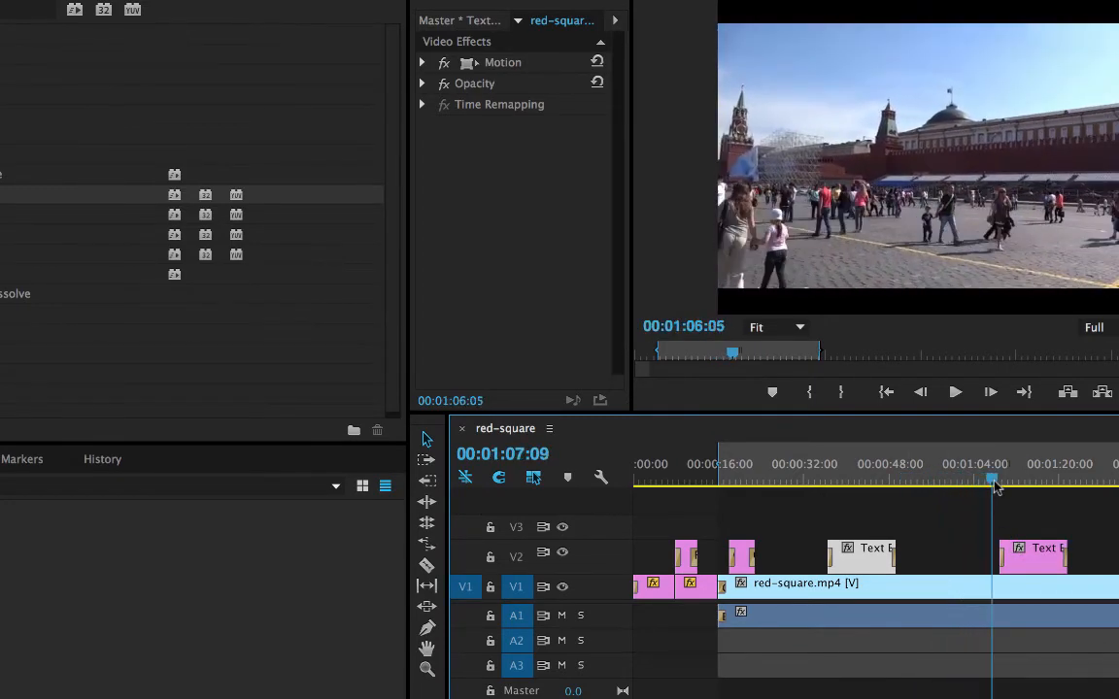
click(956, 393)
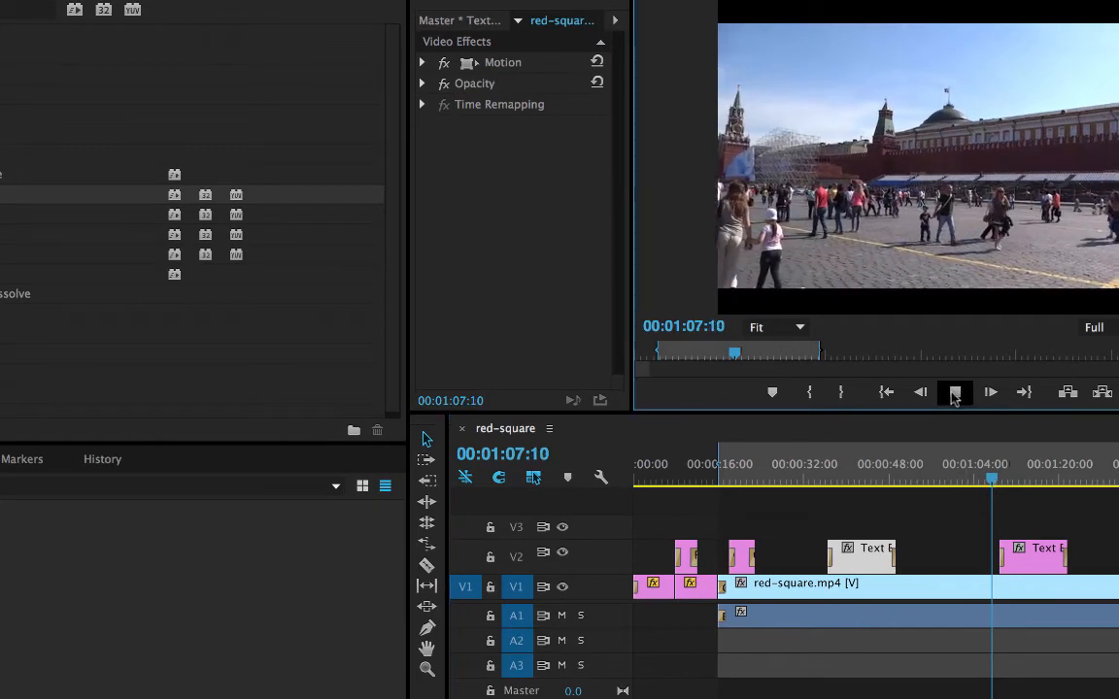
click(956, 393)
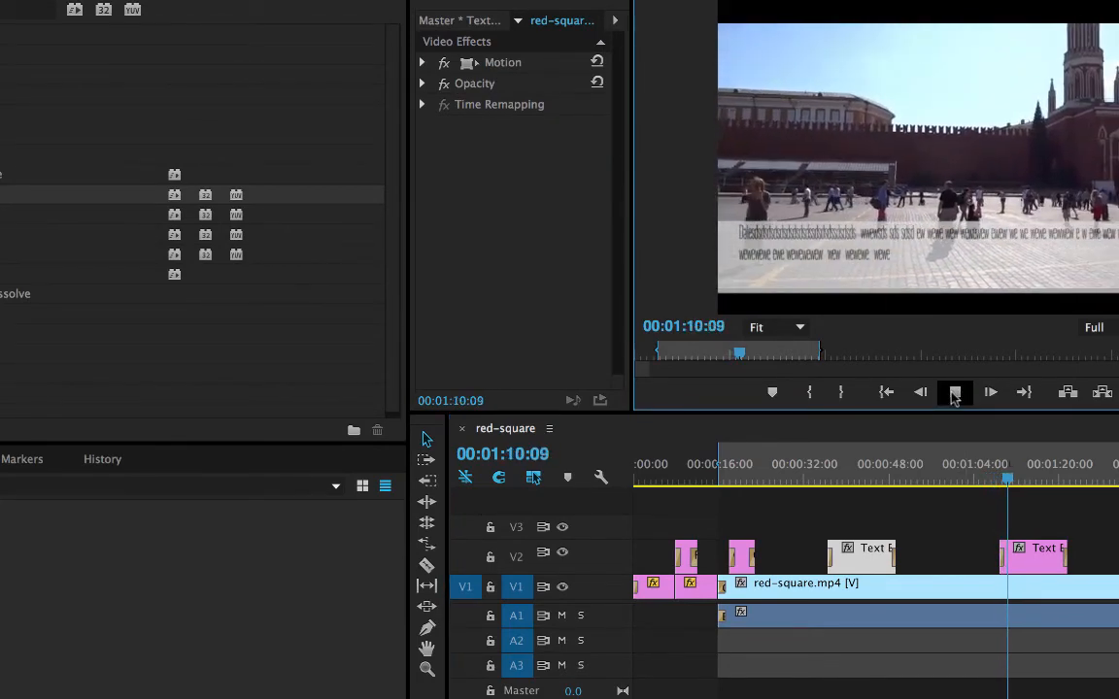
click(956, 393)
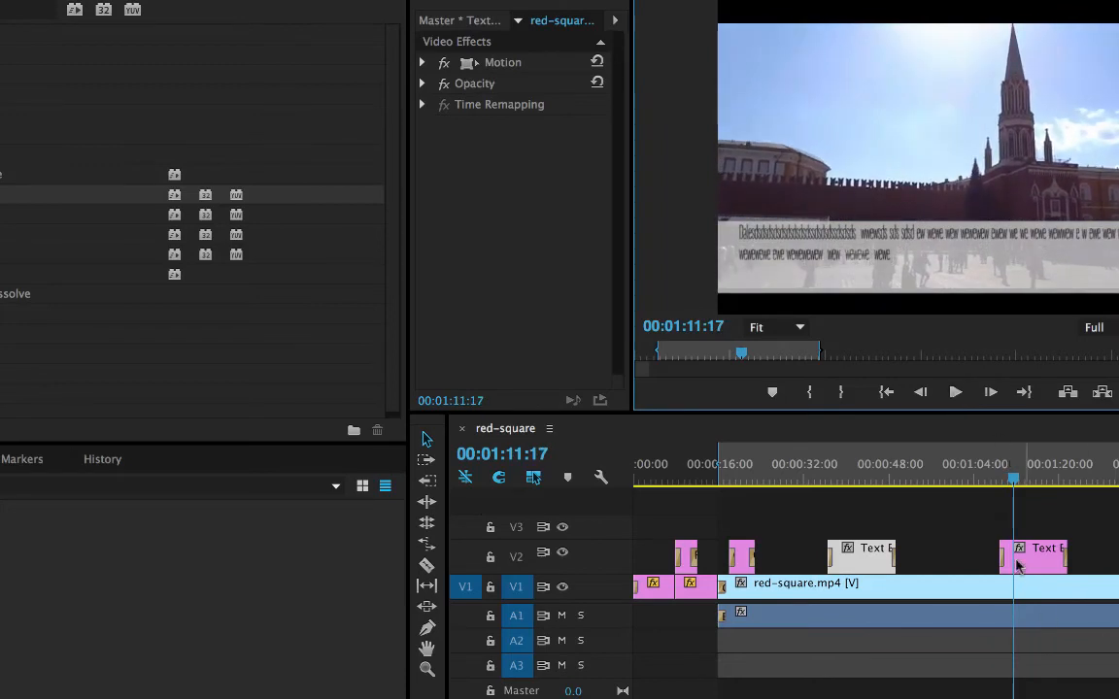
mouse_move(1046, 515)
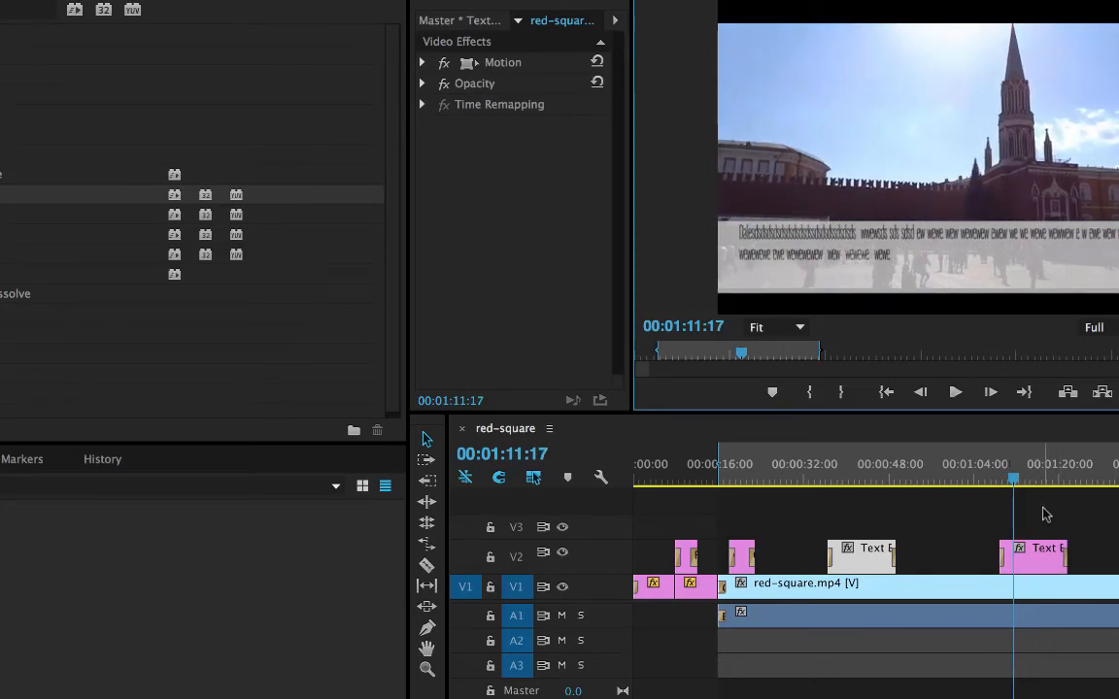
mouse_move(1039, 571)
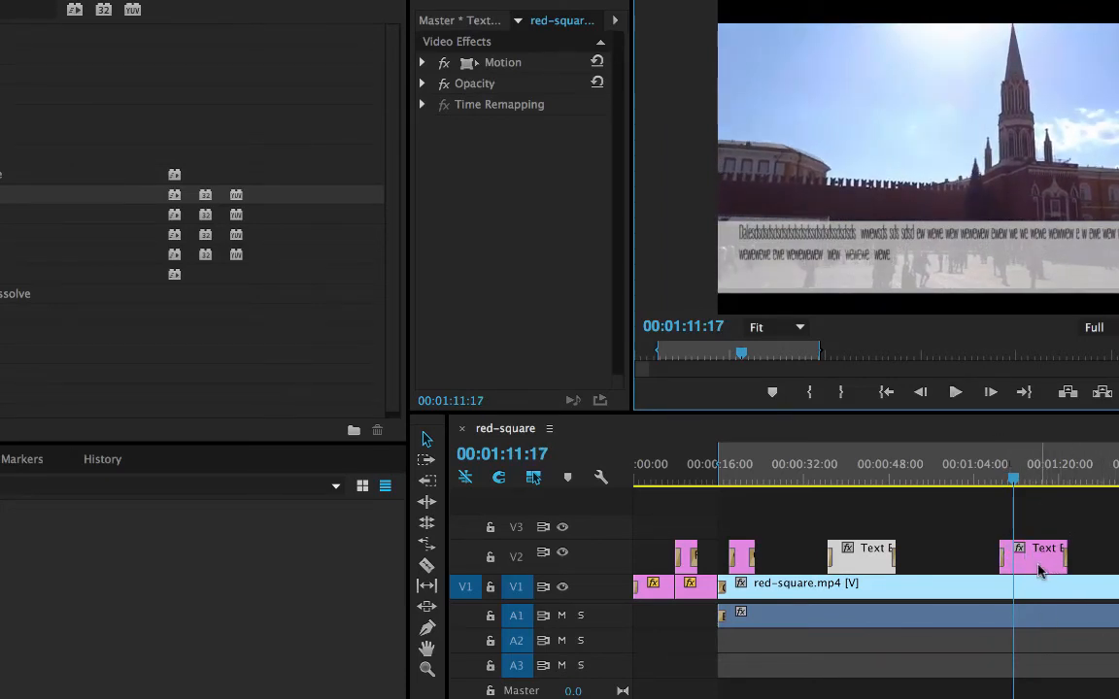